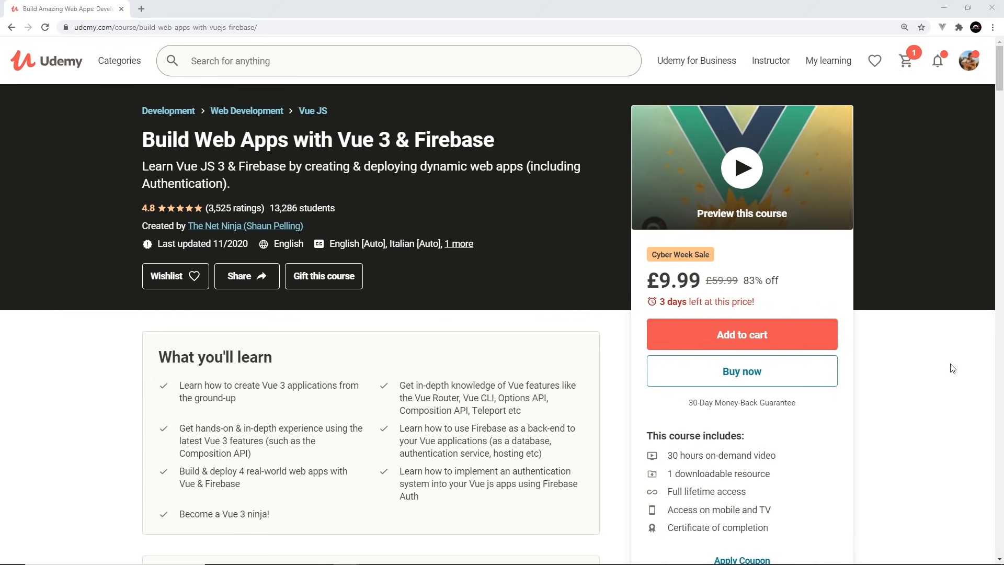
mouse_move(660, 371)
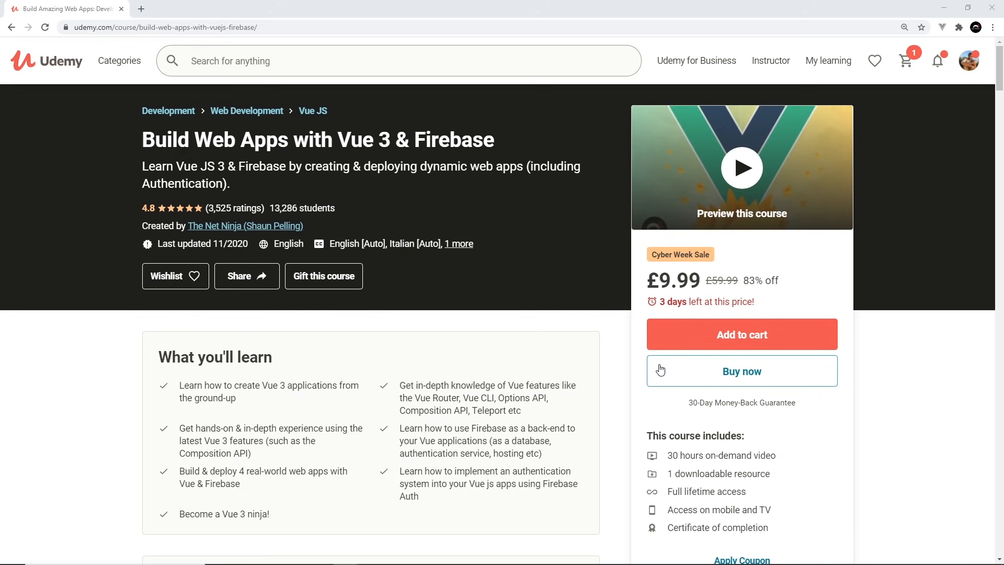
Advance the slideshow to the Vue Widgets slide with the reused Signup Form component
scroll(down, 3)
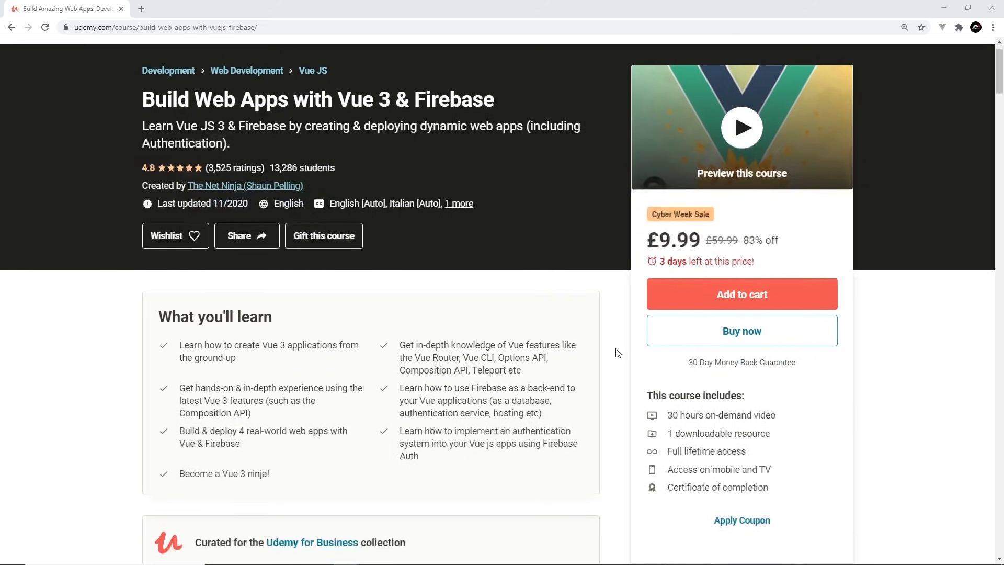
scroll(down, 3)
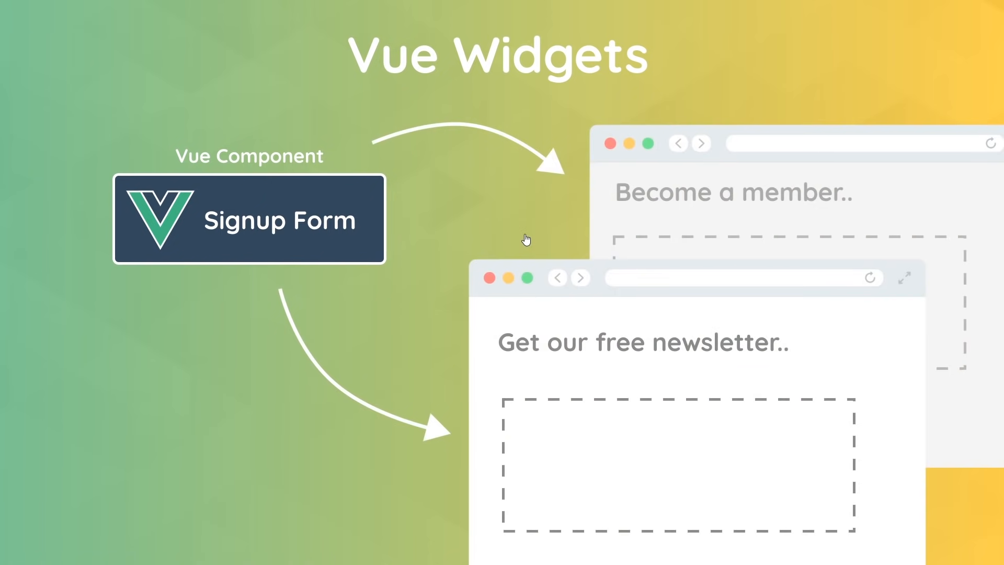
mouse_move(431, 203)
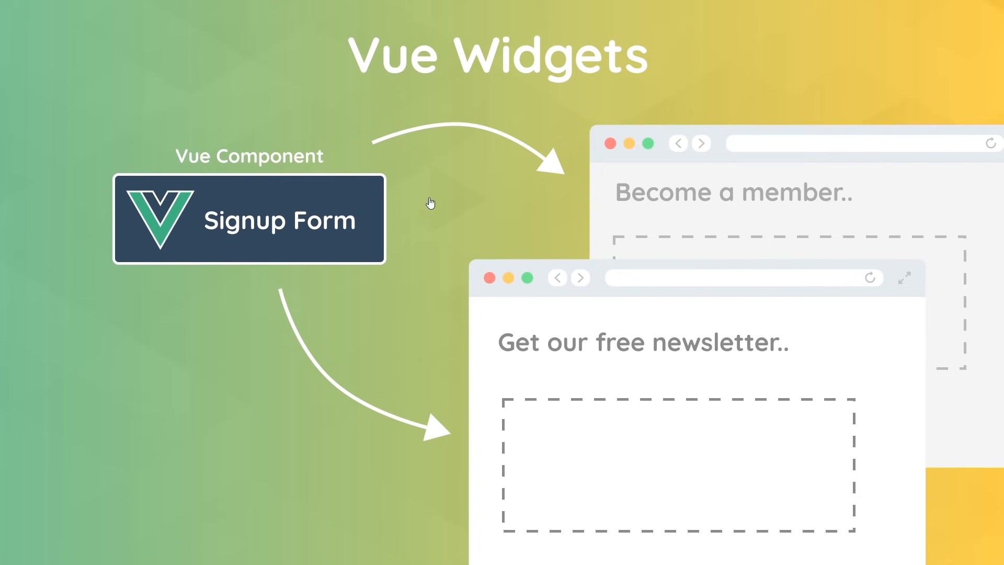
mouse_move(248, 195)
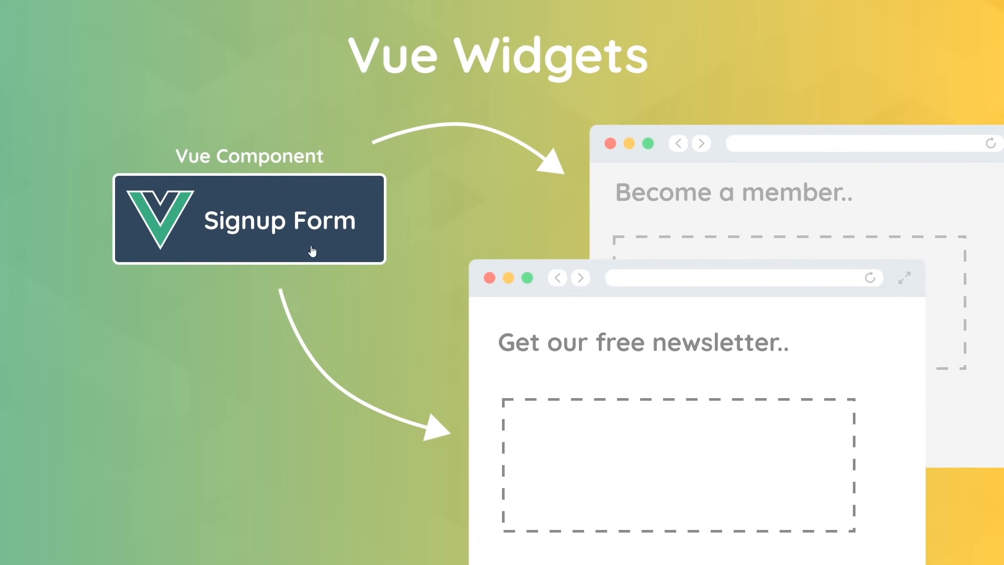
mouse_move(747, 196)
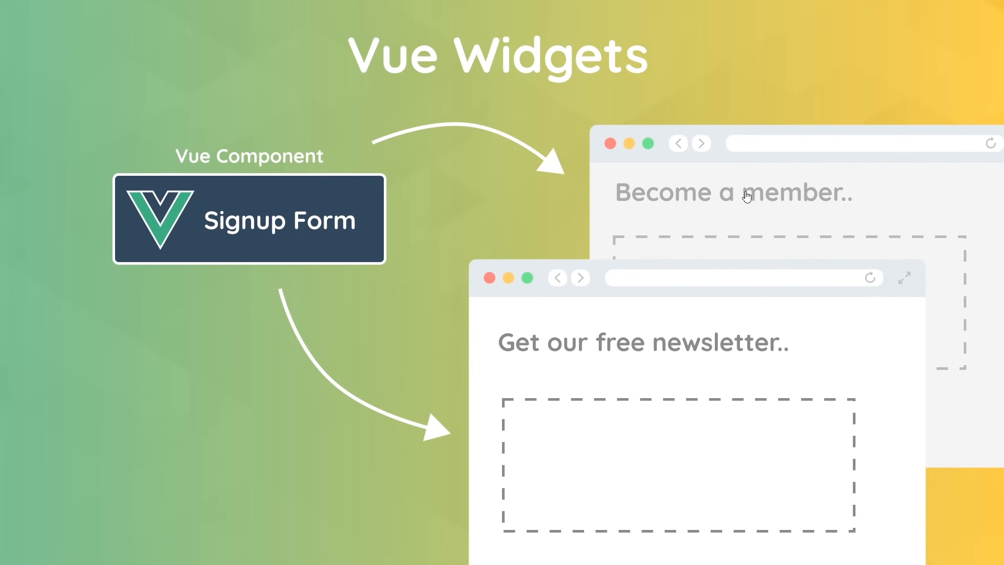
mouse_move(719, 202)
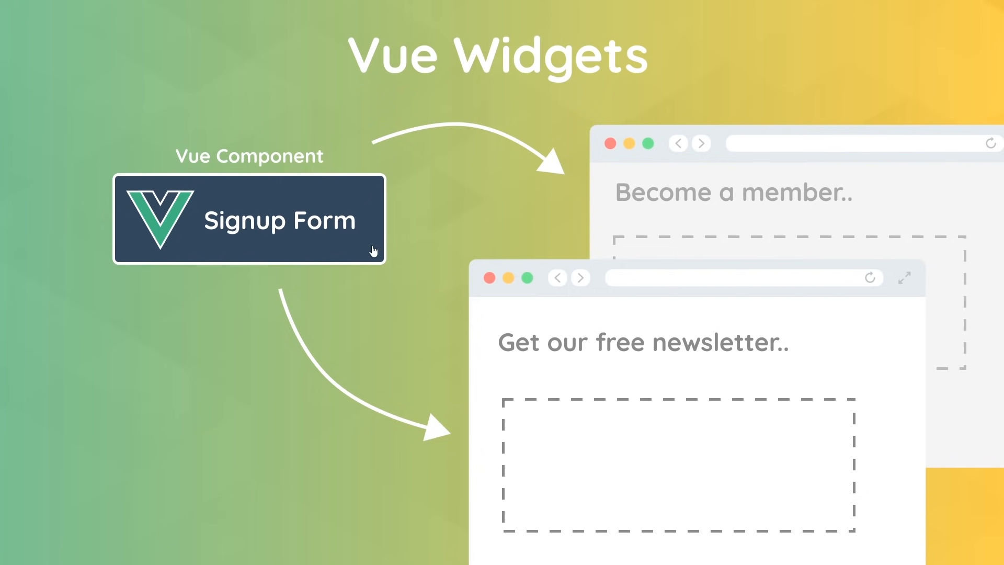
mouse_move(299, 223)
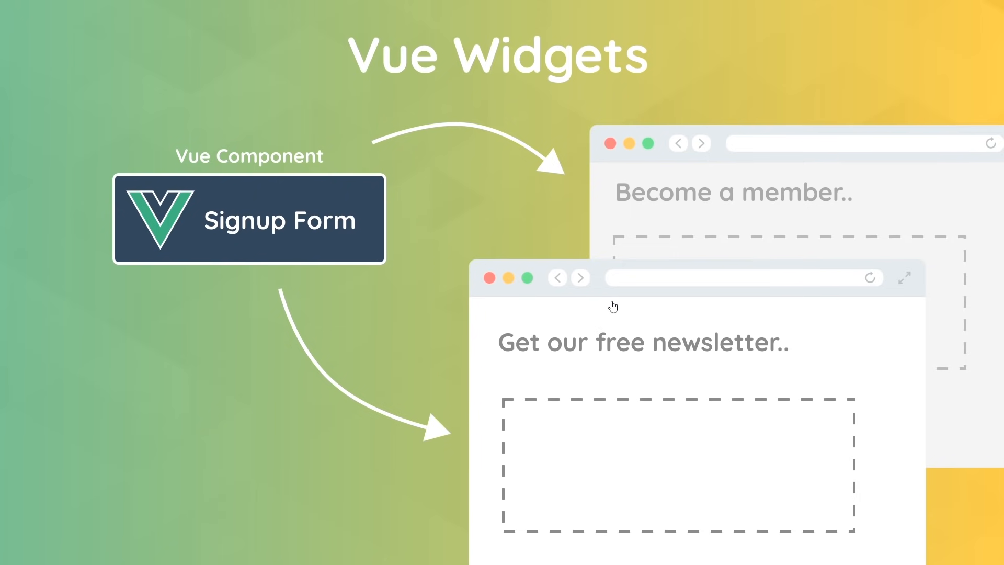
mouse_move(602, 325)
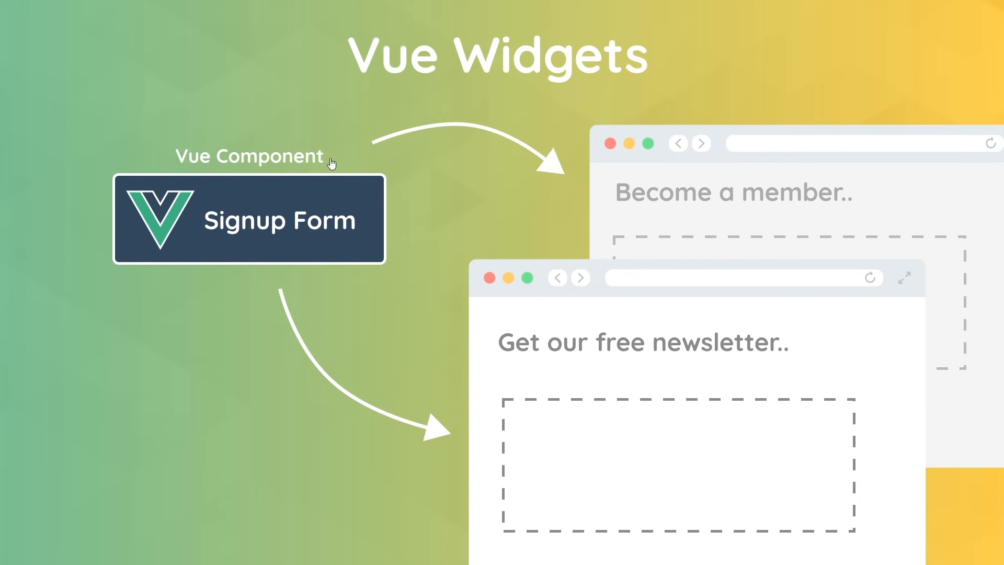
mouse_move(359, 206)
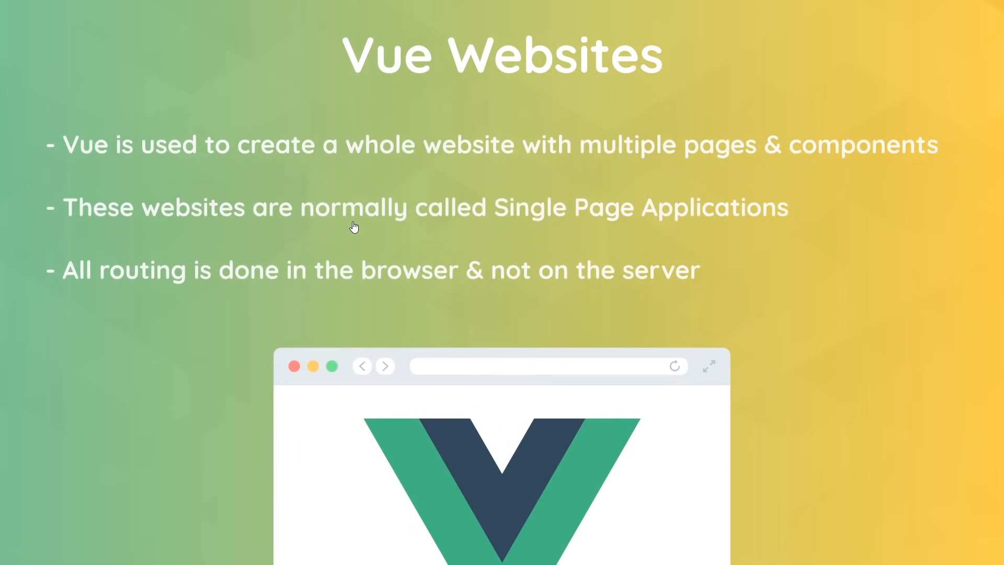
mouse_move(363, 221)
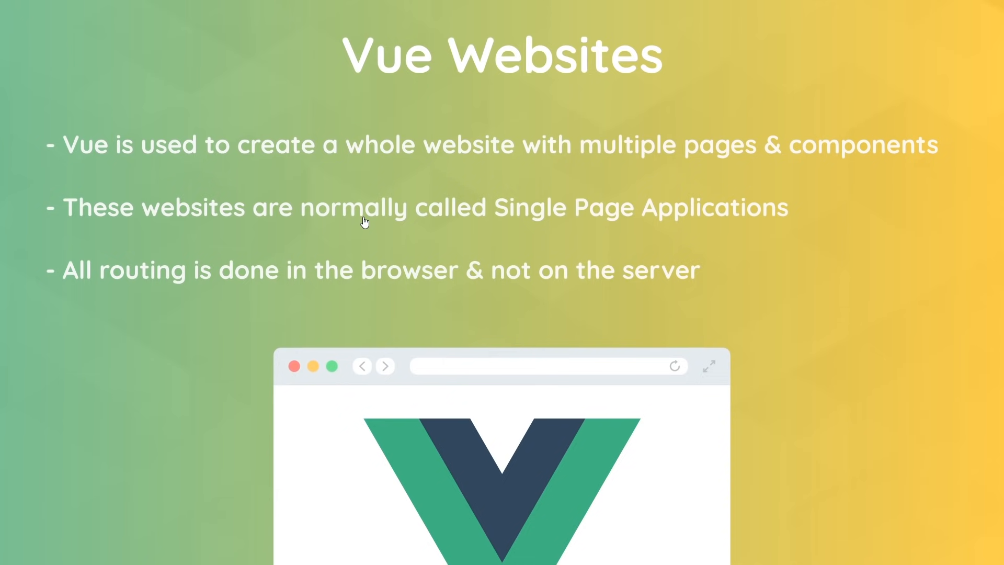
mouse_move(595, 322)
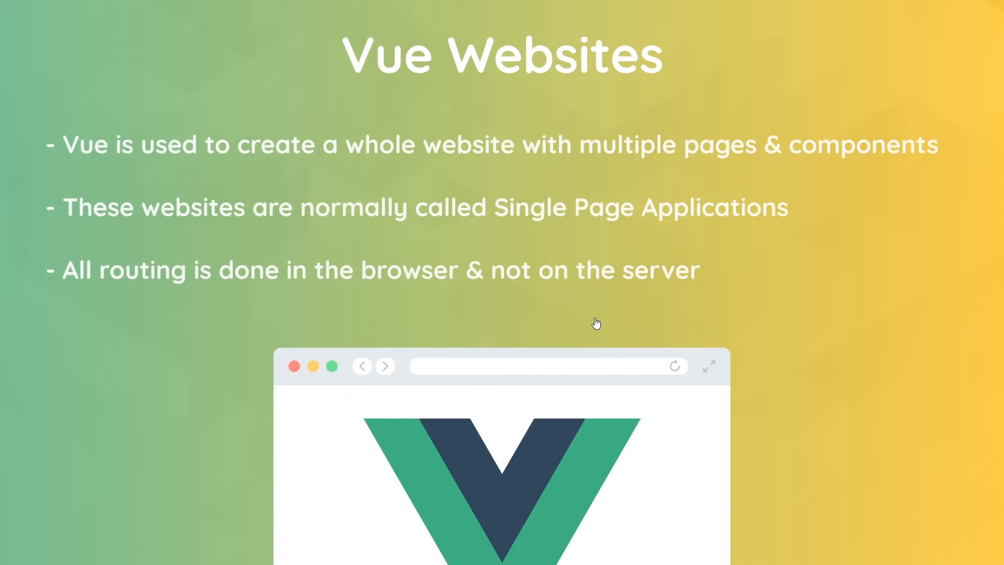
mouse_move(548, 295)
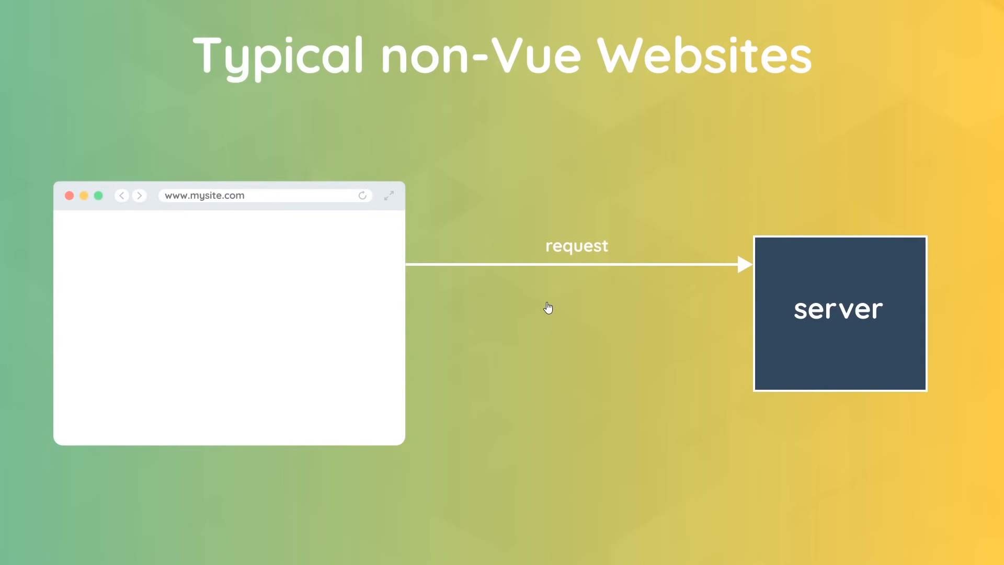
mouse_move(330, 253)
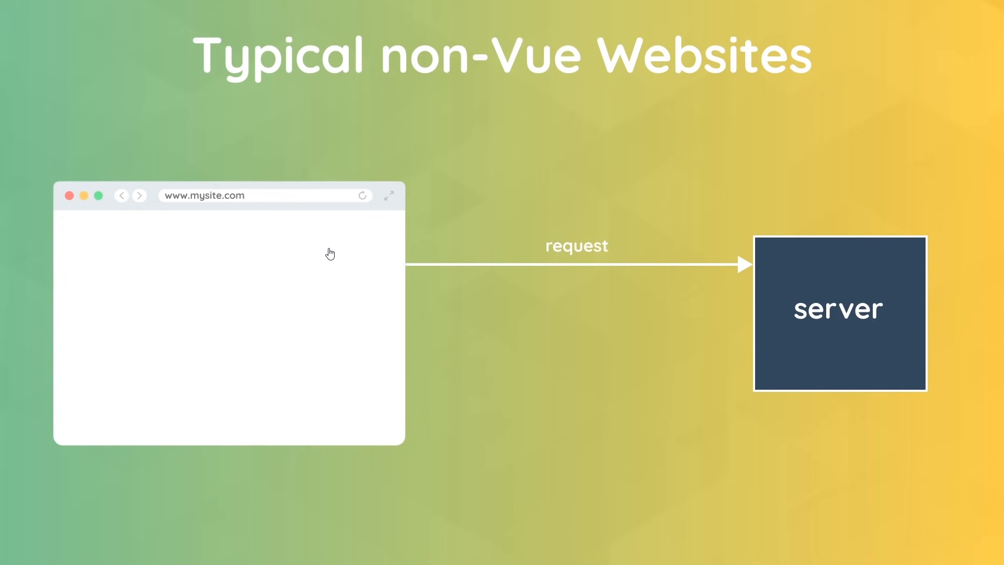
mouse_move(275, 206)
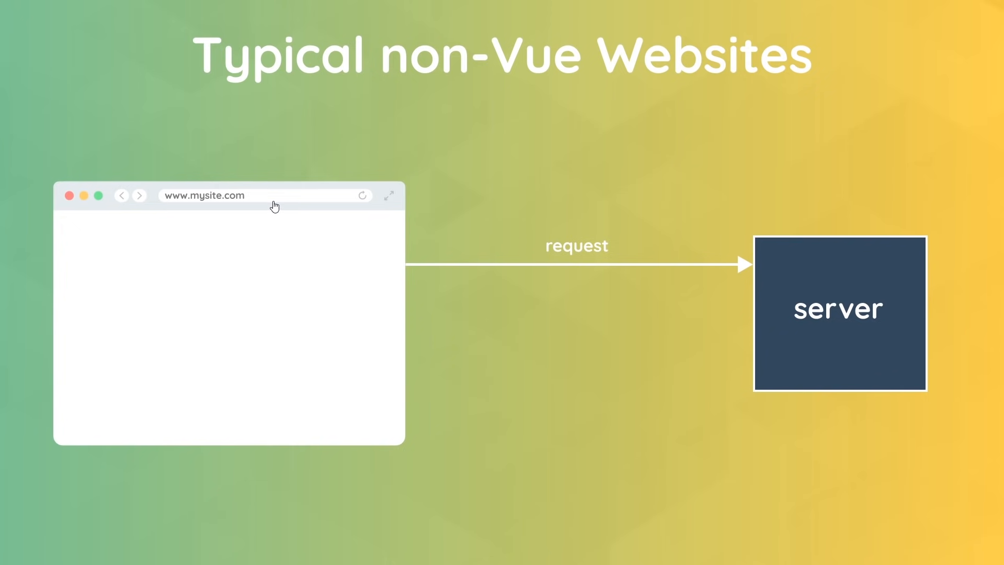
mouse_move(272, 275)
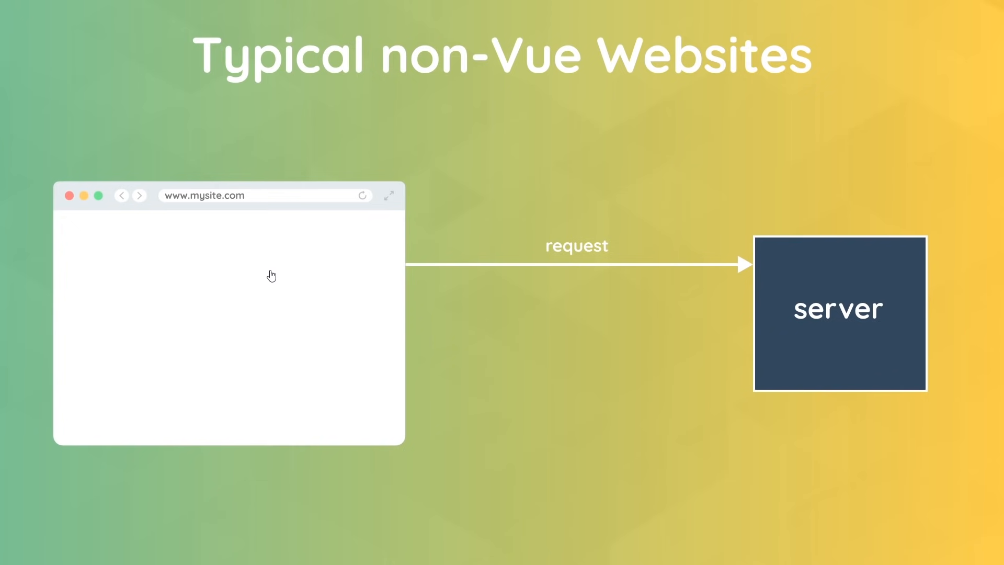
mouse_move(810, 294)
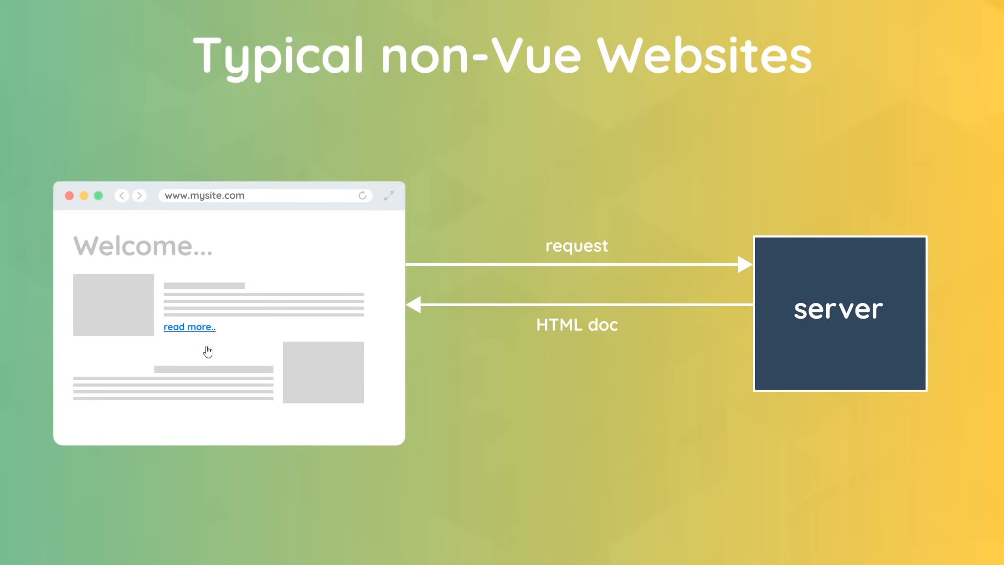
mouse_move(256, 296)
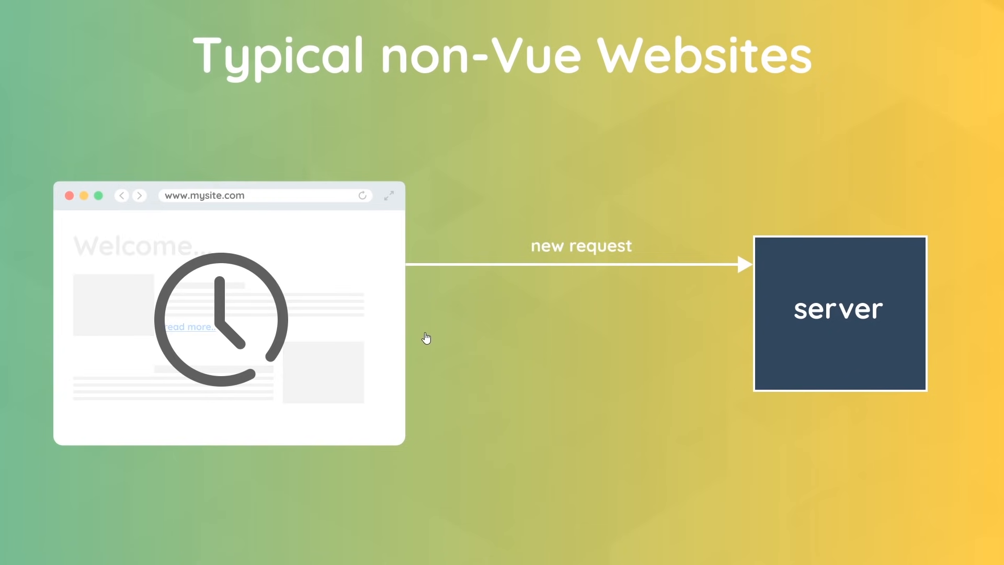
mouse_move(425, 339)
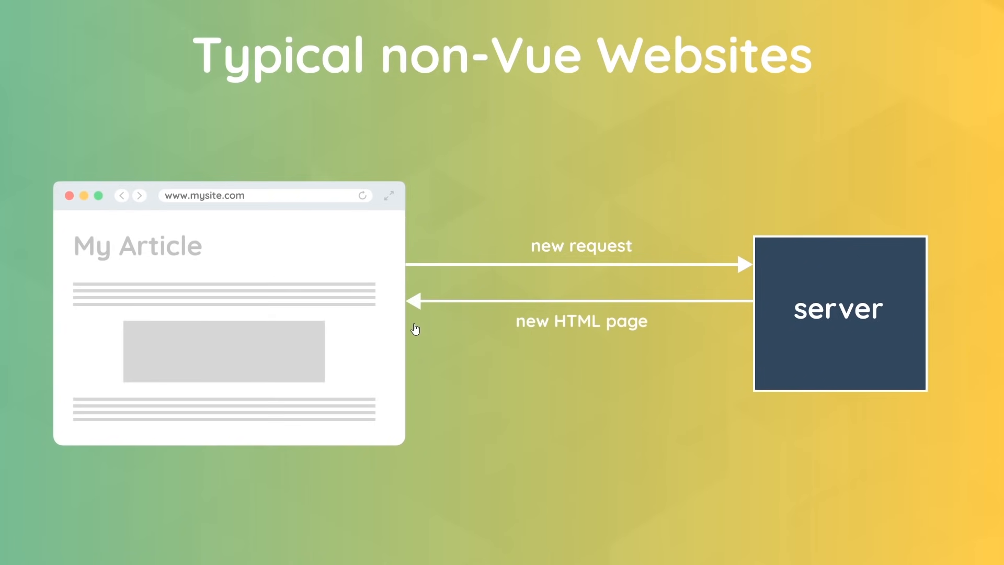
mouse_move(483, 286)
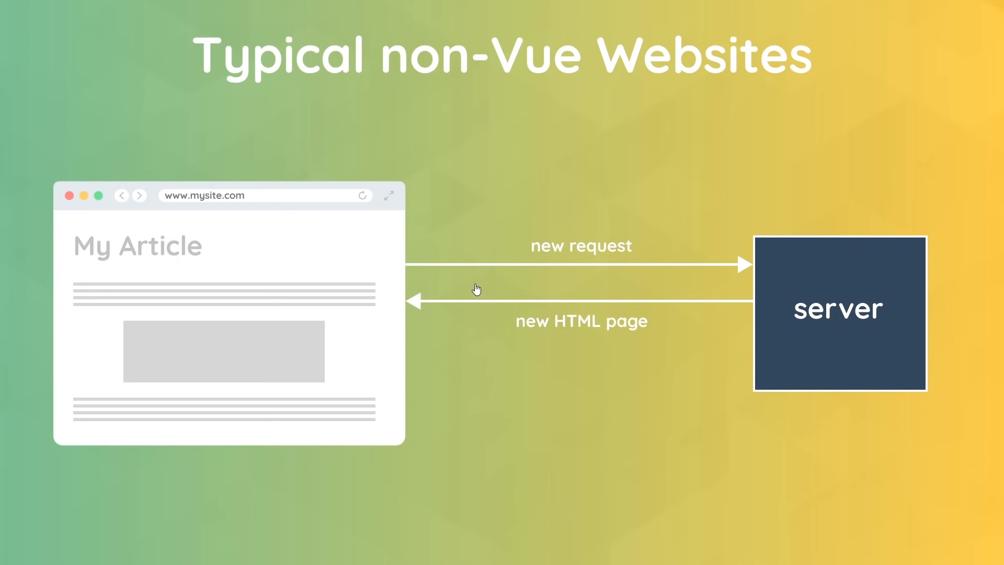
mouse_move(416, 281)
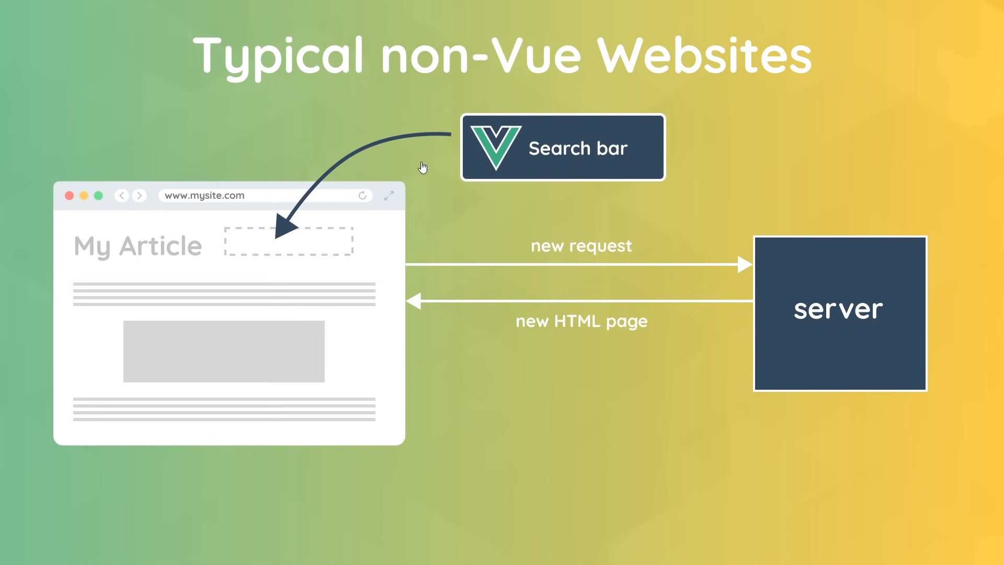
mouse_move(325, 225)
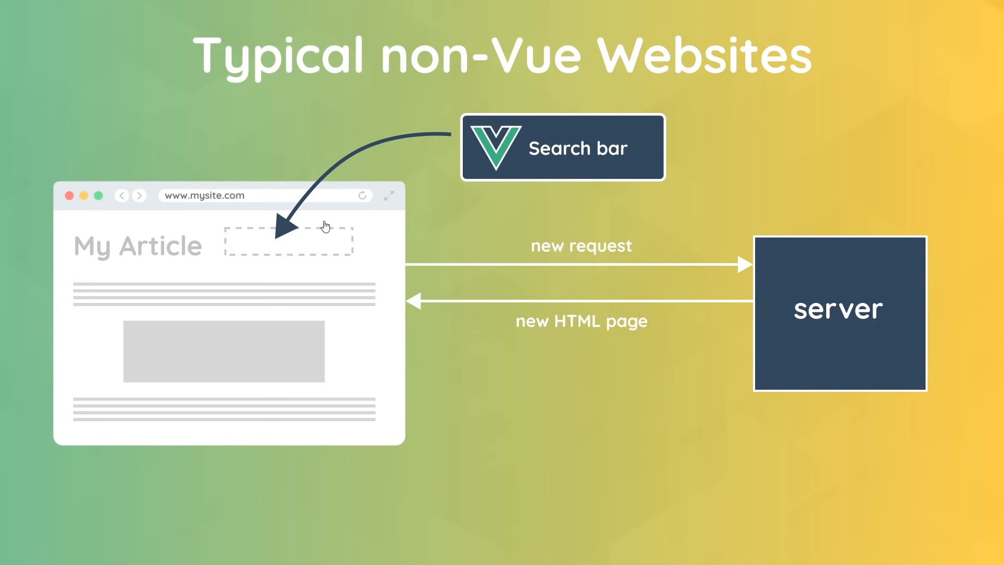
mouse_move(466, 241)
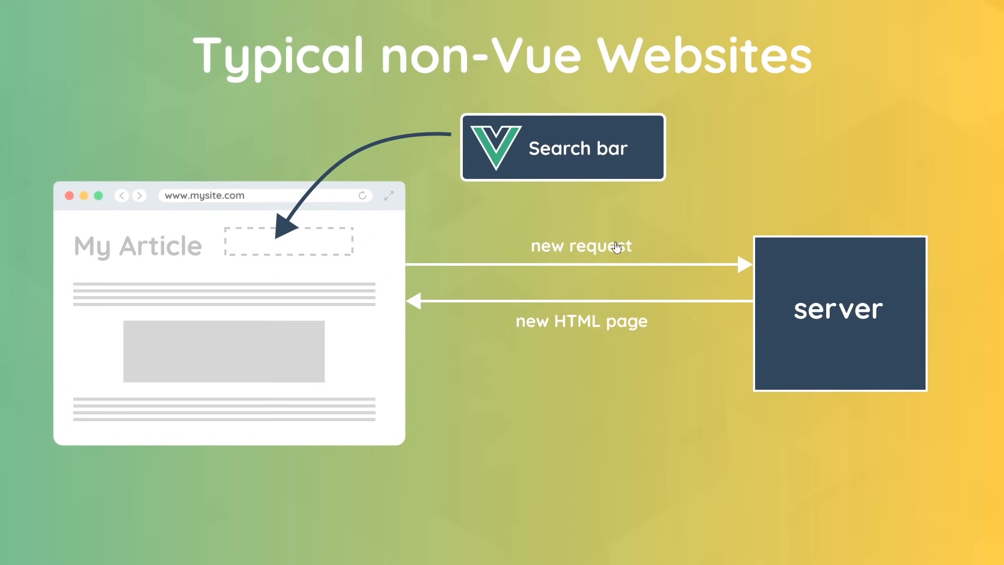
mouse_move(386, 314)
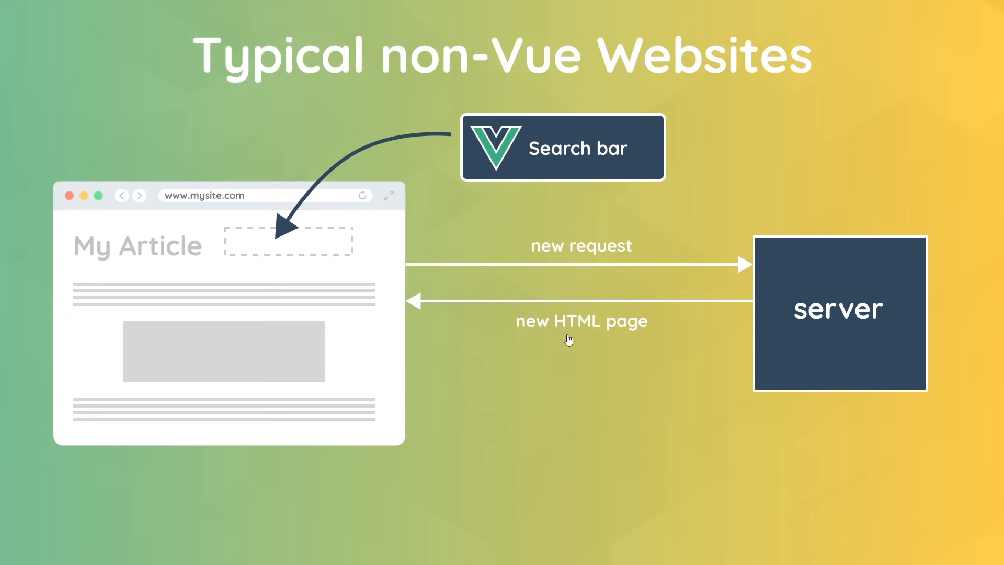
mouse_move(693, 368)
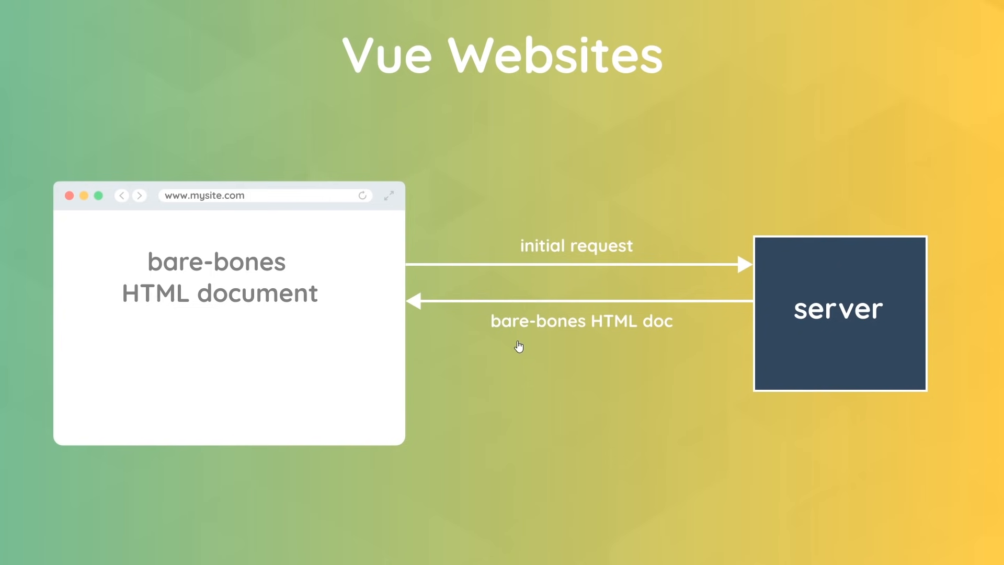
mouse_move(505, 345)
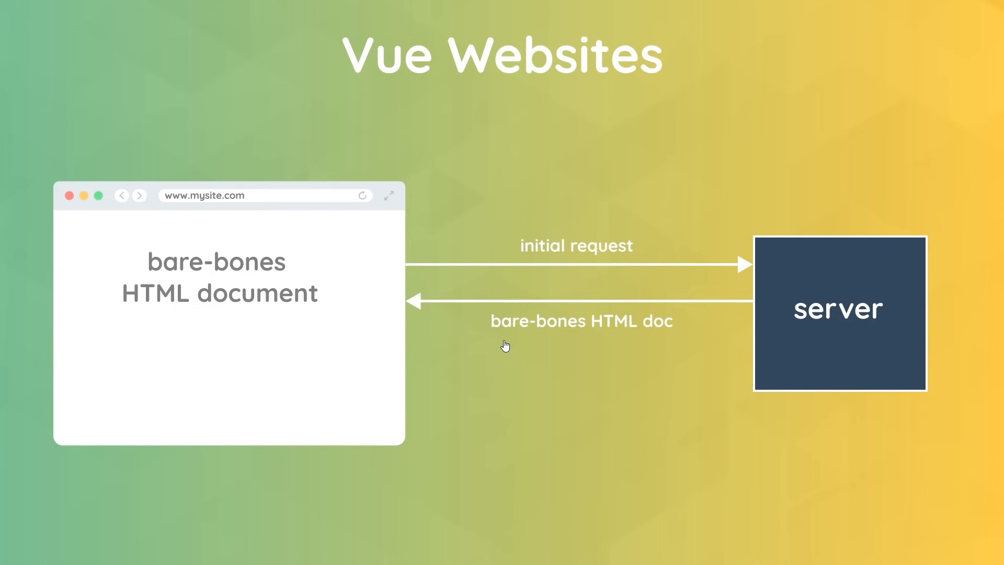
mouse_move(568, 339)
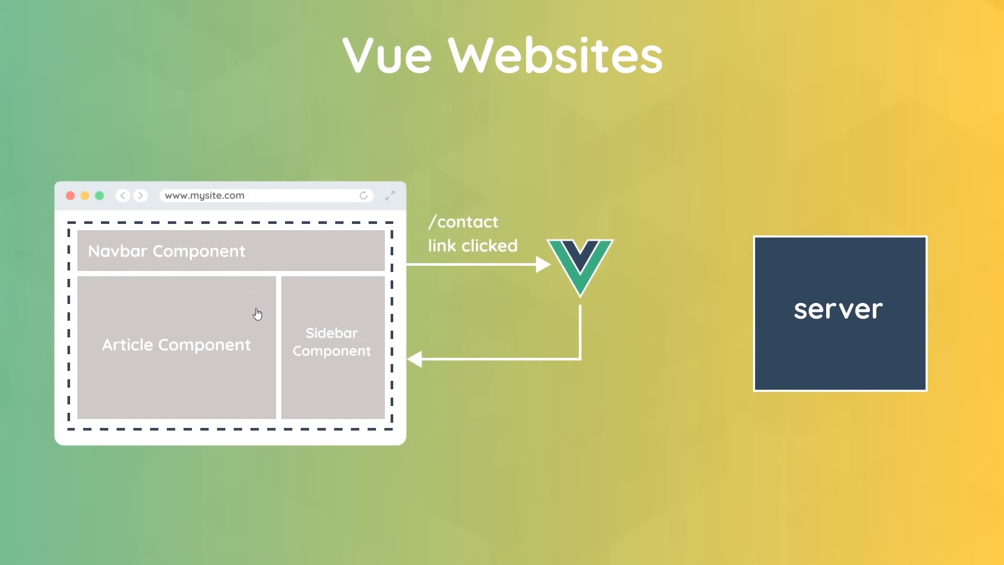
mouse_move(356, 244)
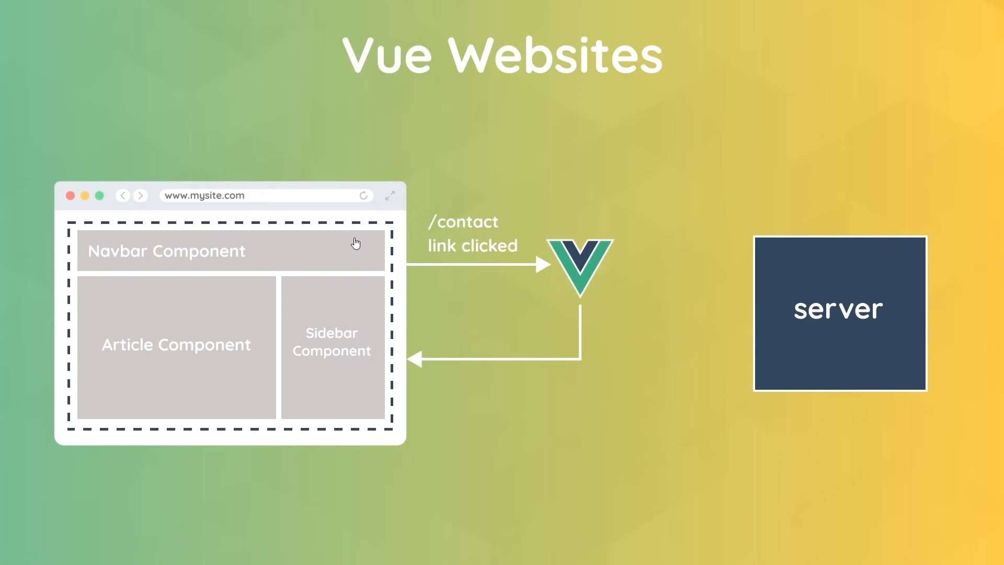
mouse_move(491, 286)
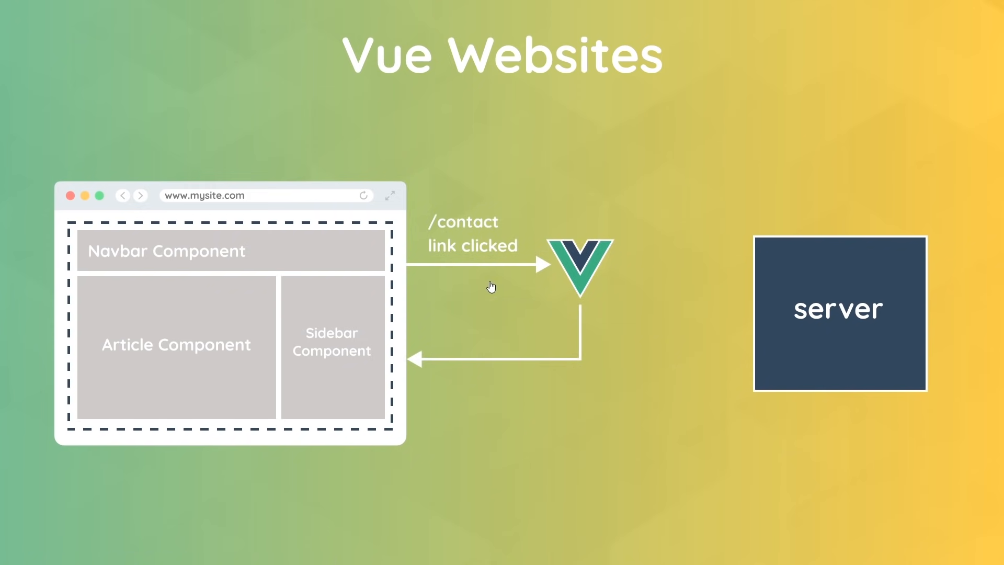
mouse_move(793, 252)
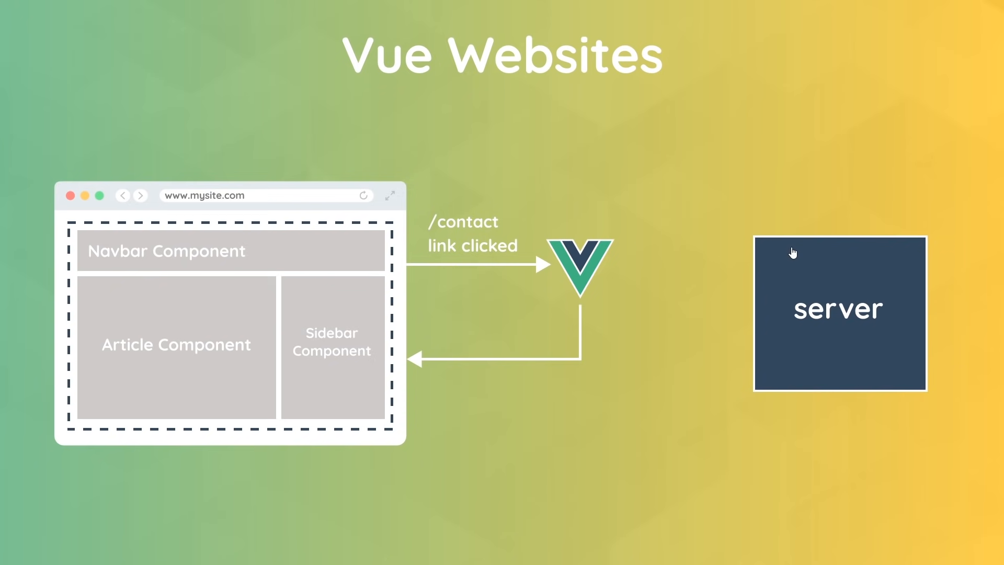
mouse_move(497, 346)
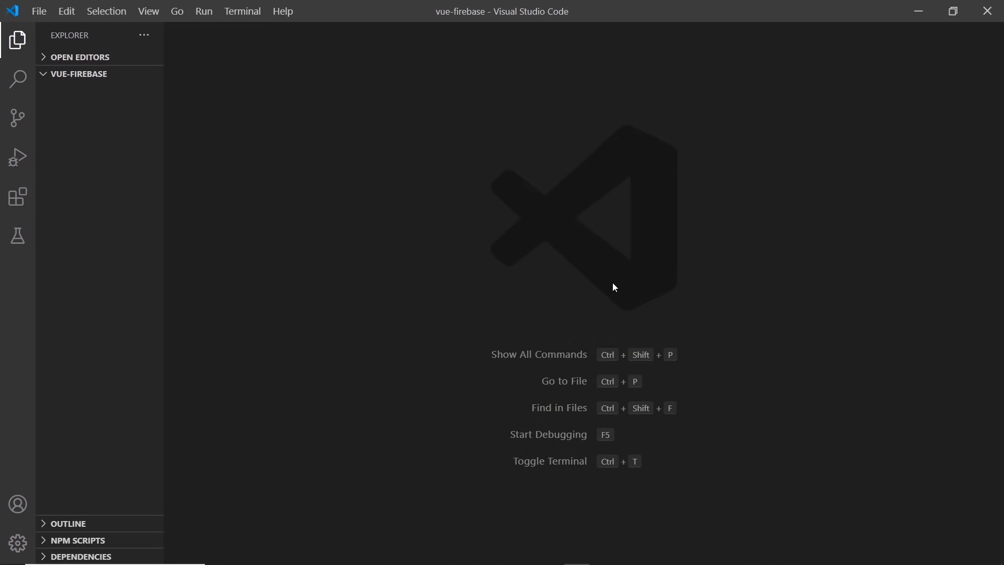
mouse_move(613, 239)
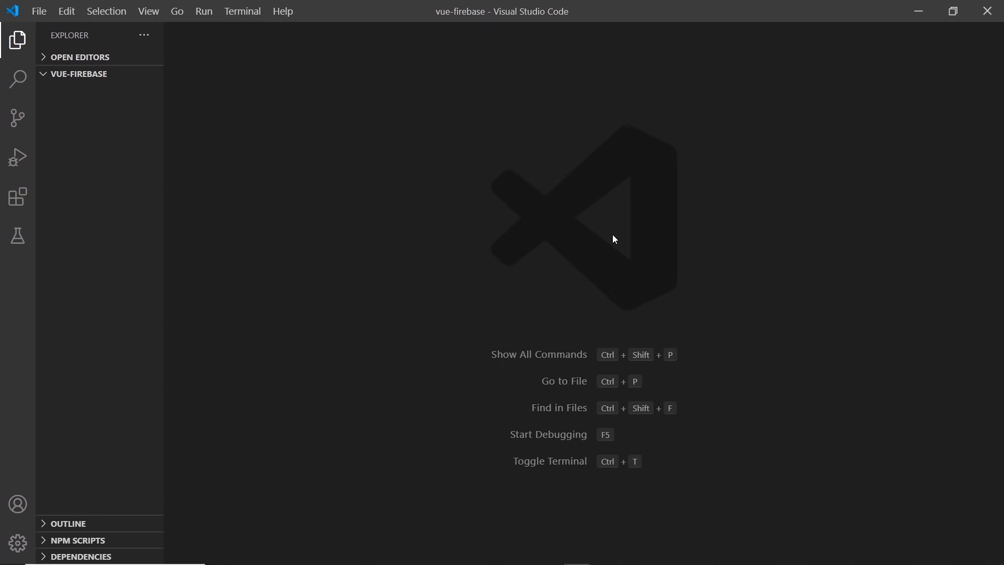
mouse_move(181, 231)
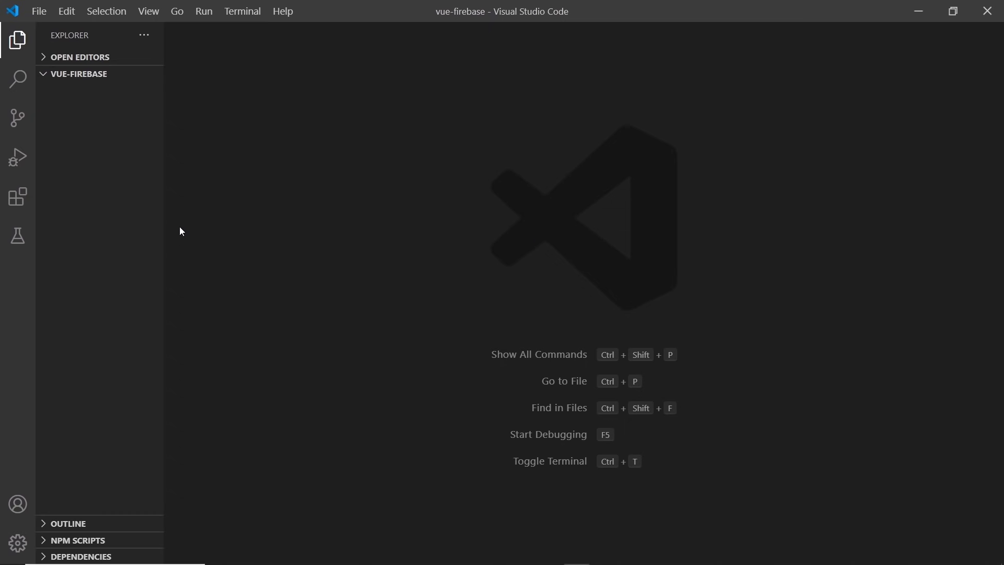
click(18, 197)
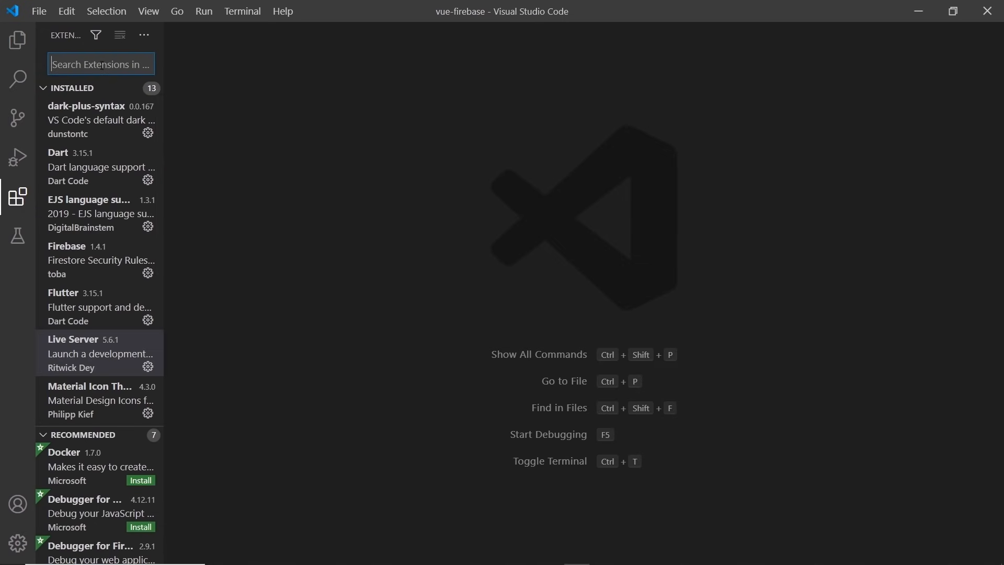
View the Live Server extension details, then start a new file in vue-firebase
click(100, 352)
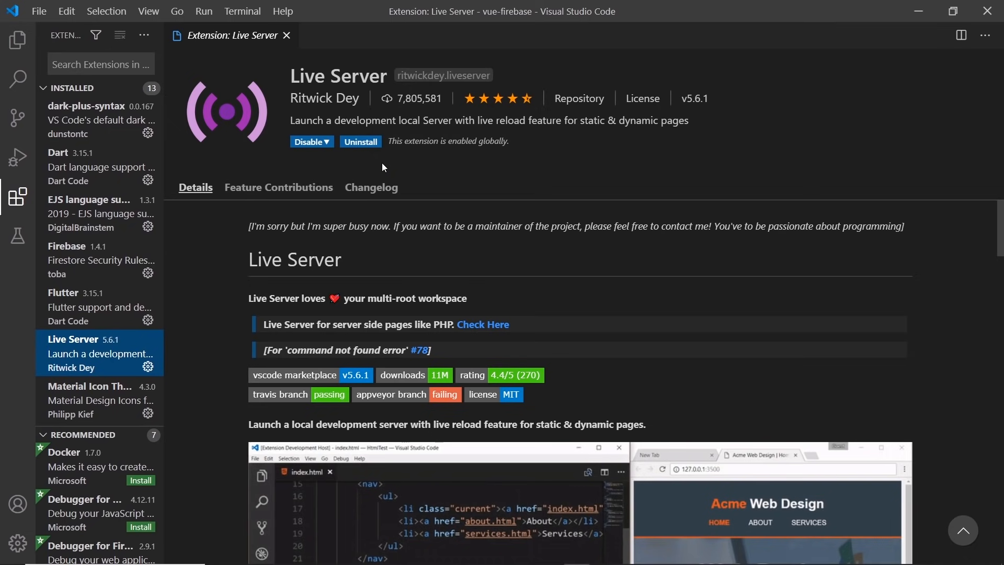
click(288, 35)
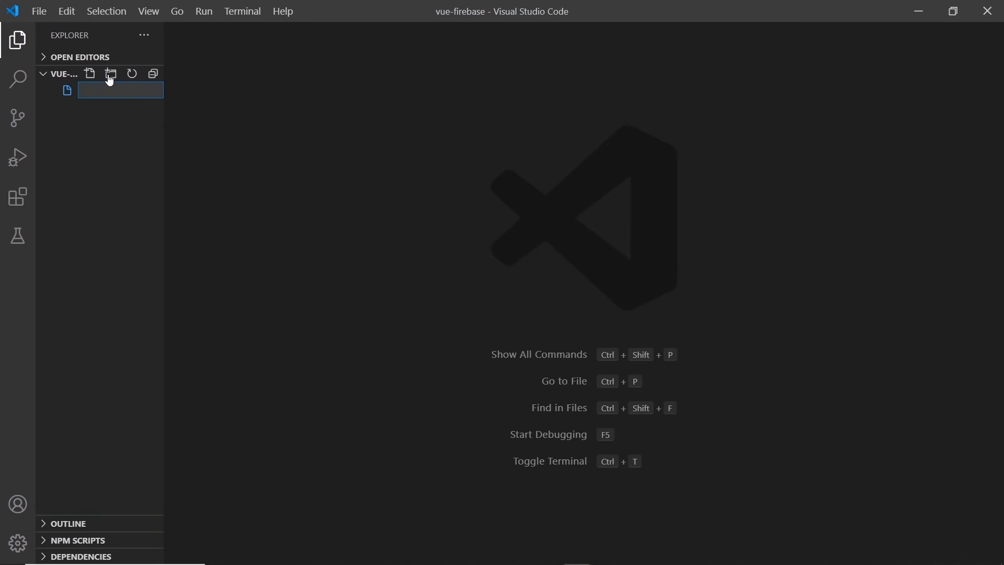
Create an empty index.html file in the vue-firebase project and leave it open
text(index.html)
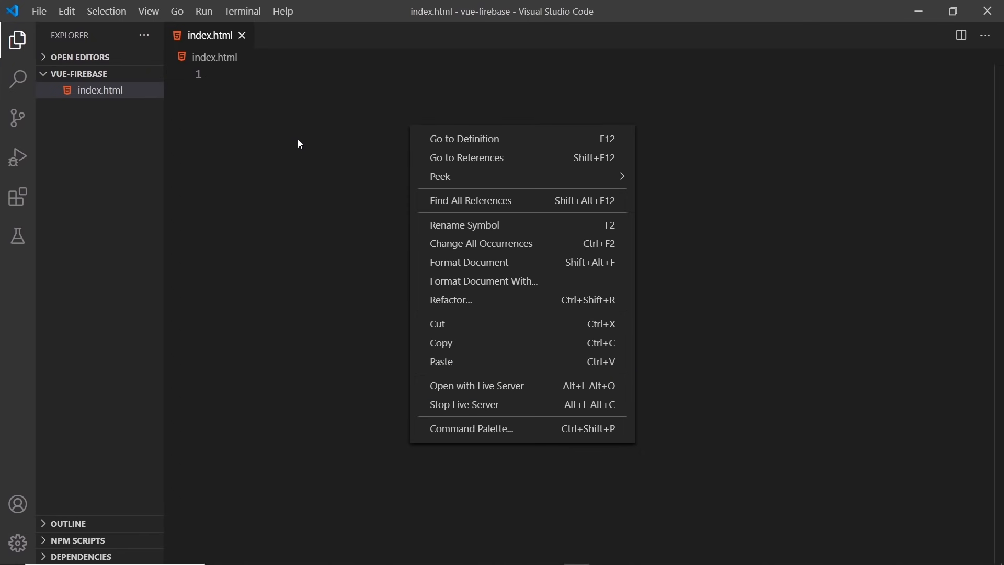
mouse_move(302, 134)
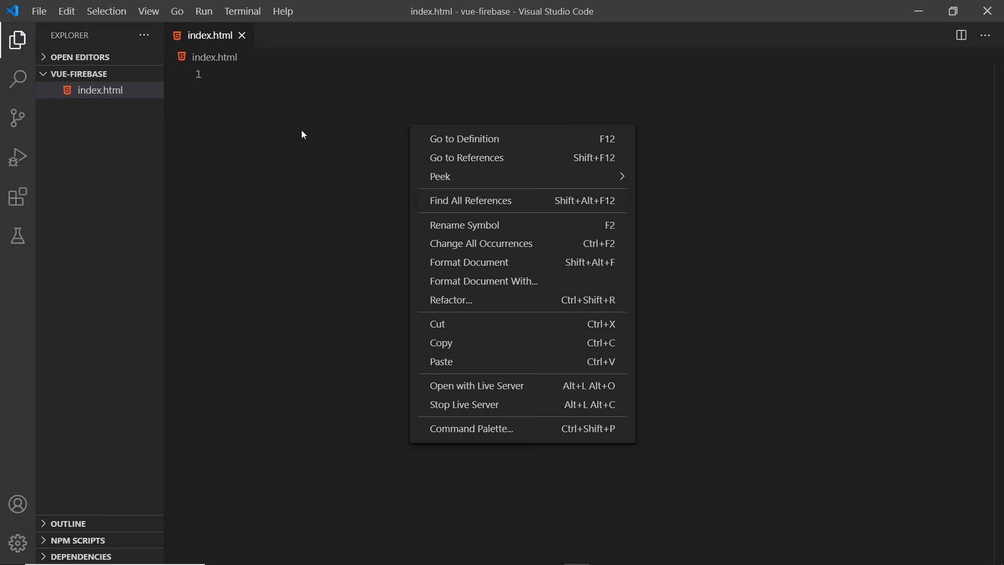
click(310, 105)
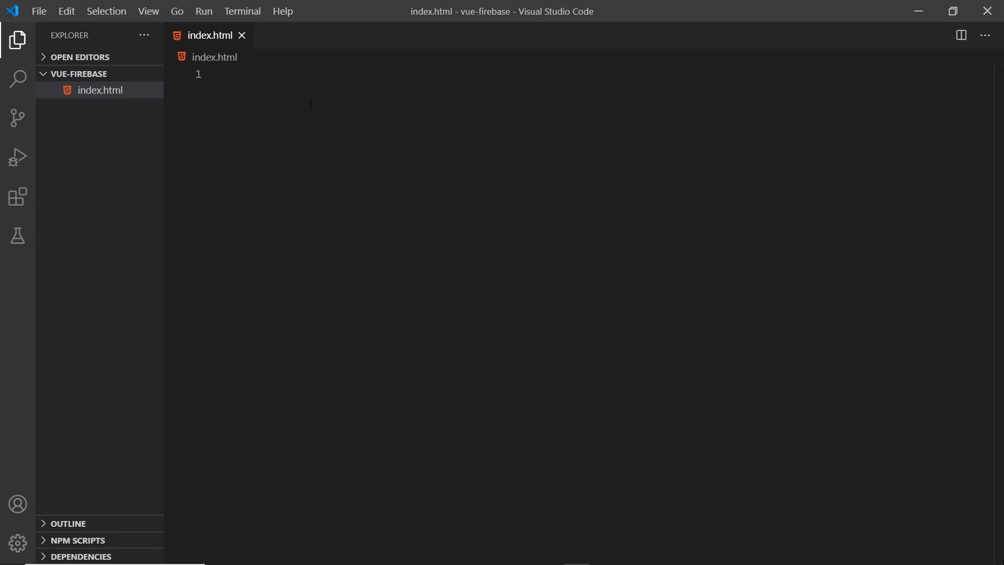
Expand the doc boilerplate, title it 'Learning Vue' and add a 'Hello Vue :)' h1 heading
text(d)
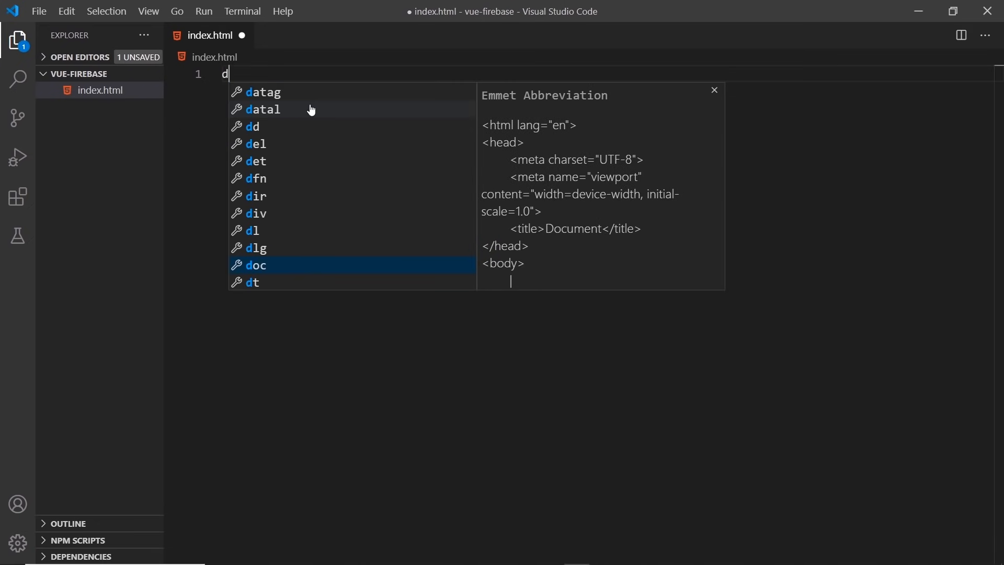
key(Tab)
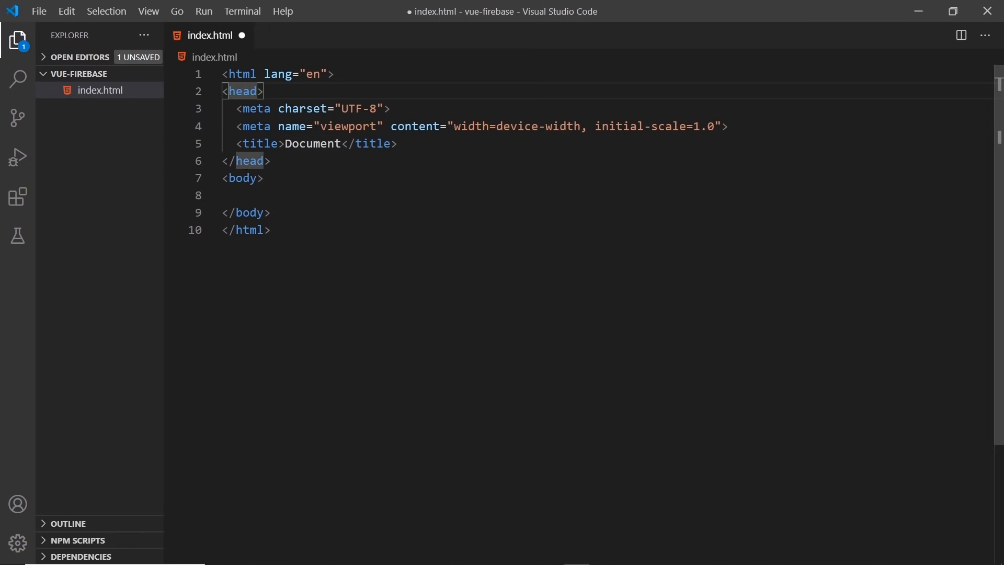
double_click(313, 144)
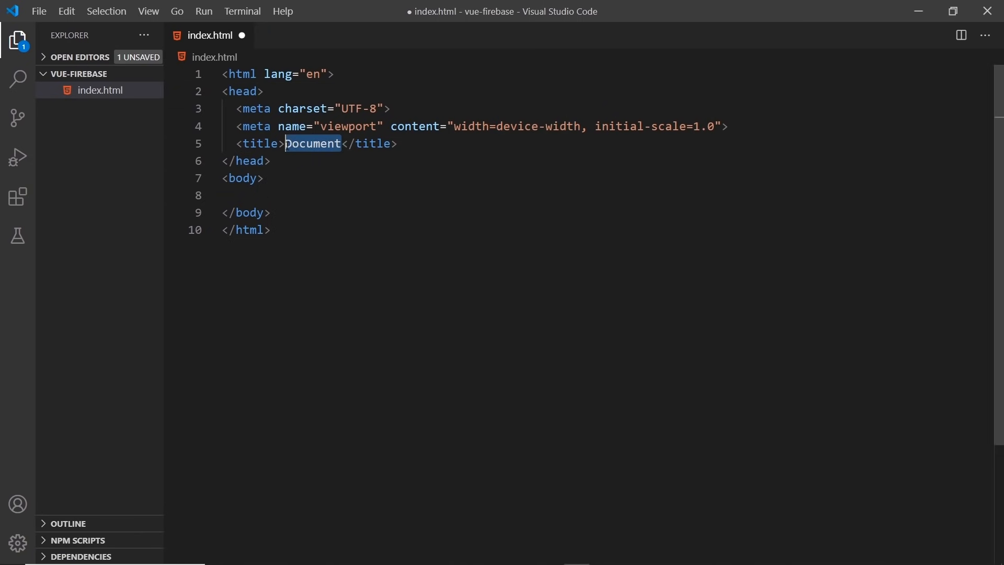
text(Learning V)
click(607, 195)
text(<h1>H</h1>)
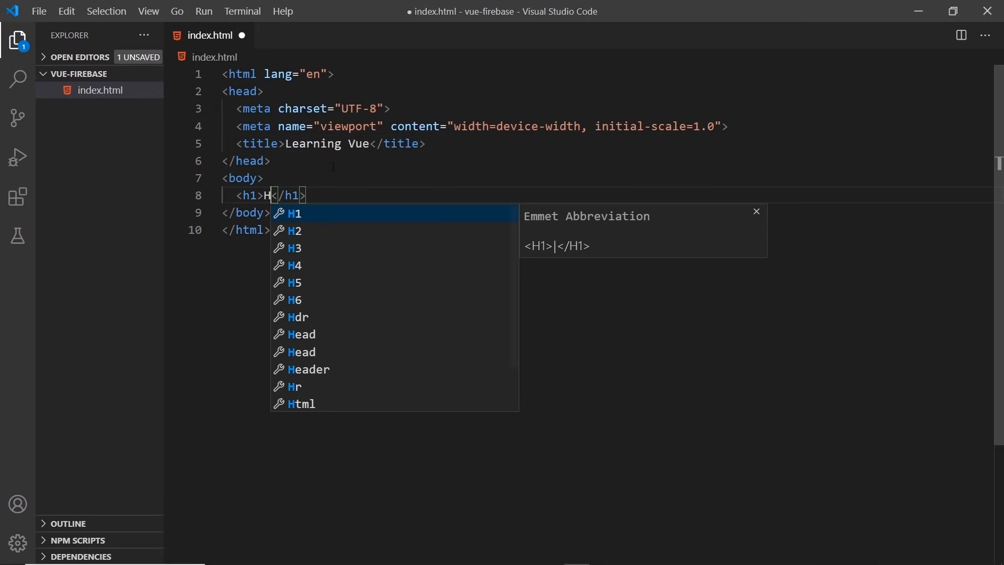
text(ello Vue :)
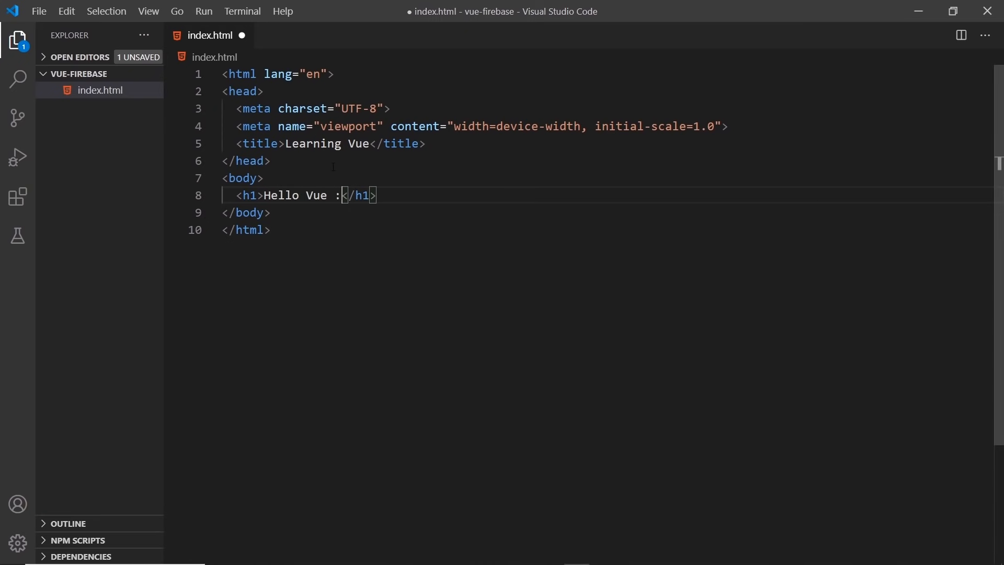
text())
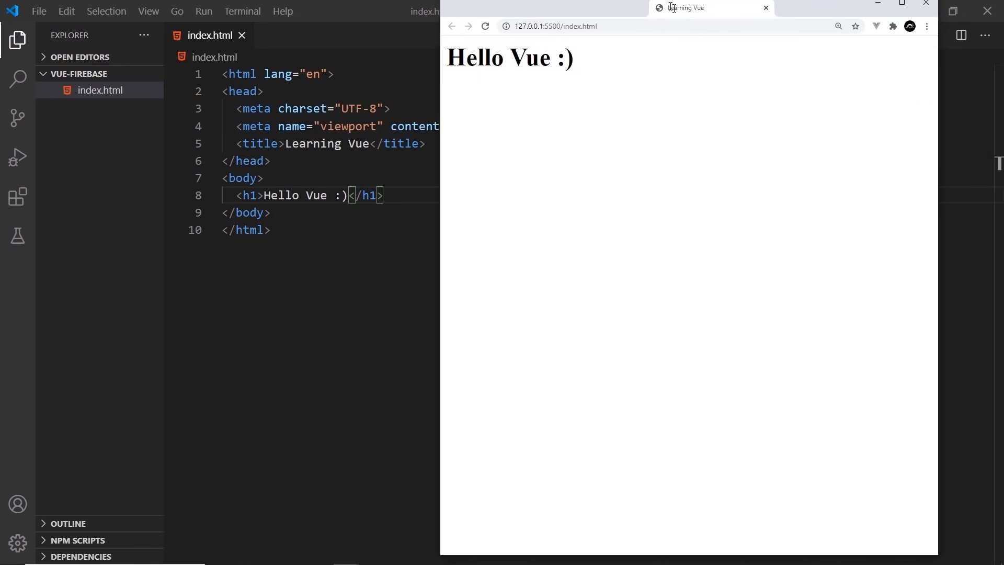
Maximize Chrome showing the 'Learning Vue' page with its 'Hello Vue :)' heading
click(901, 7)
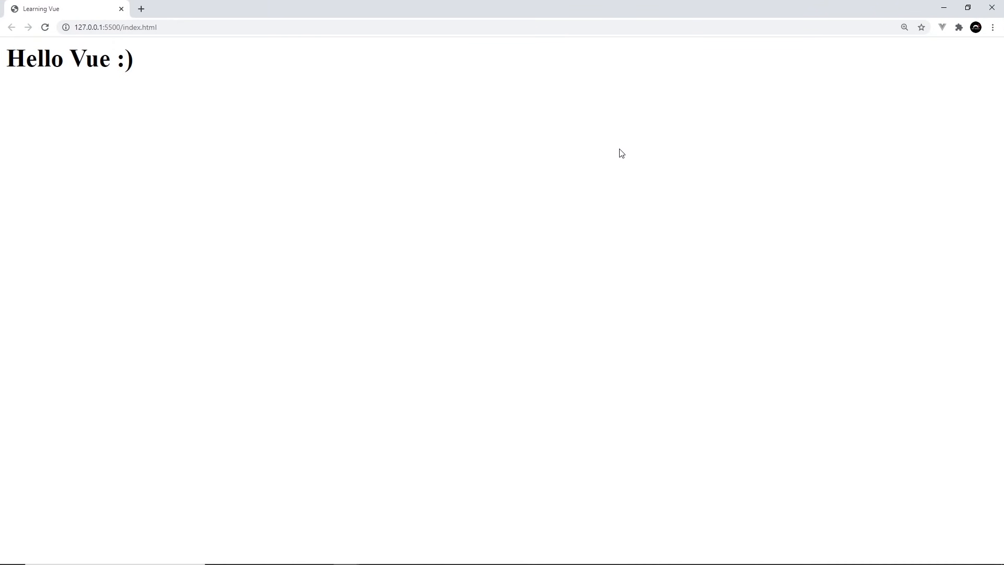
mouse_move(582, 118)
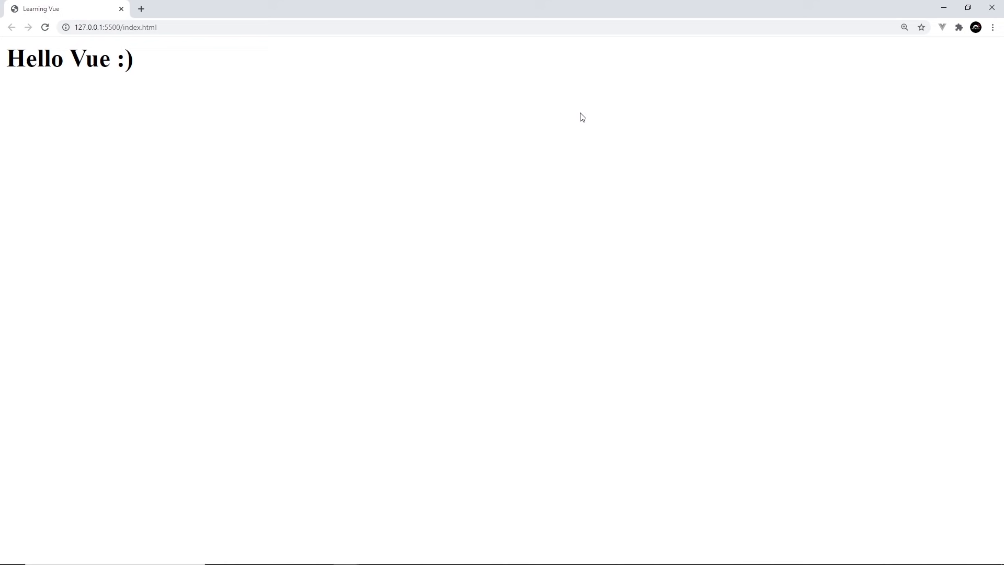
mouse_move(422, 207)
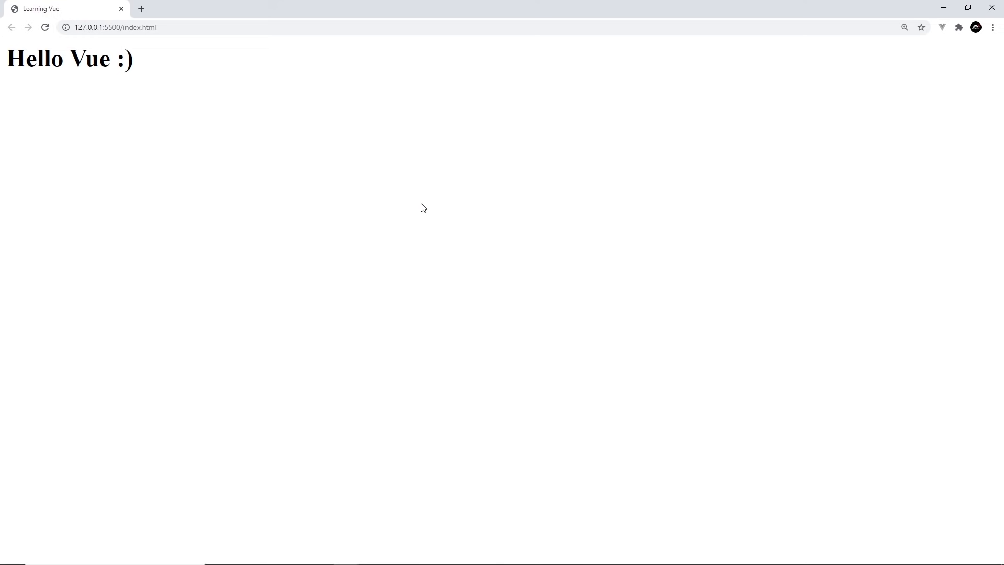
mouse_move(512, 218)
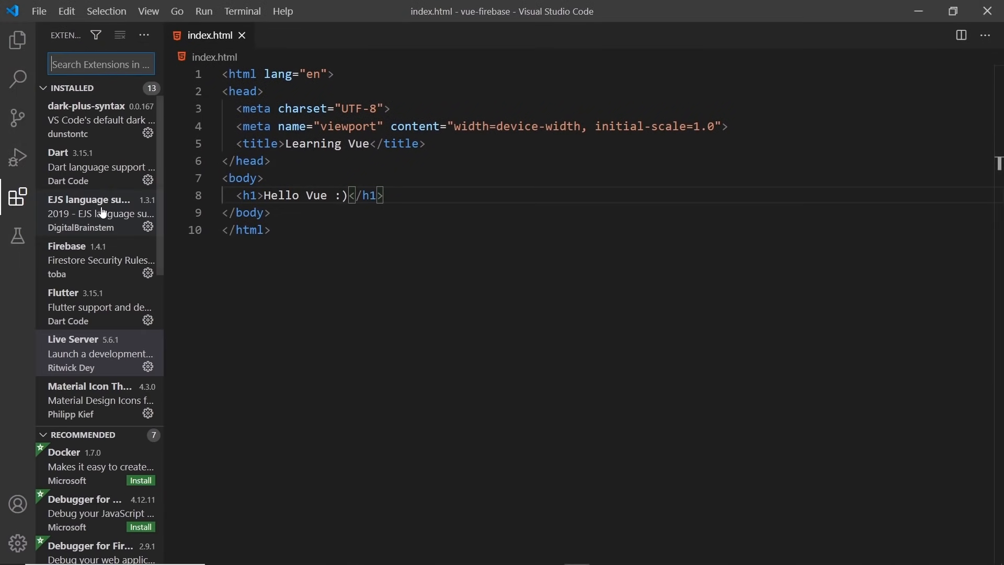
Show the Vetur extension's details page (Vue tooling, v0.28.0) from the installed list
scroll(down, 3)
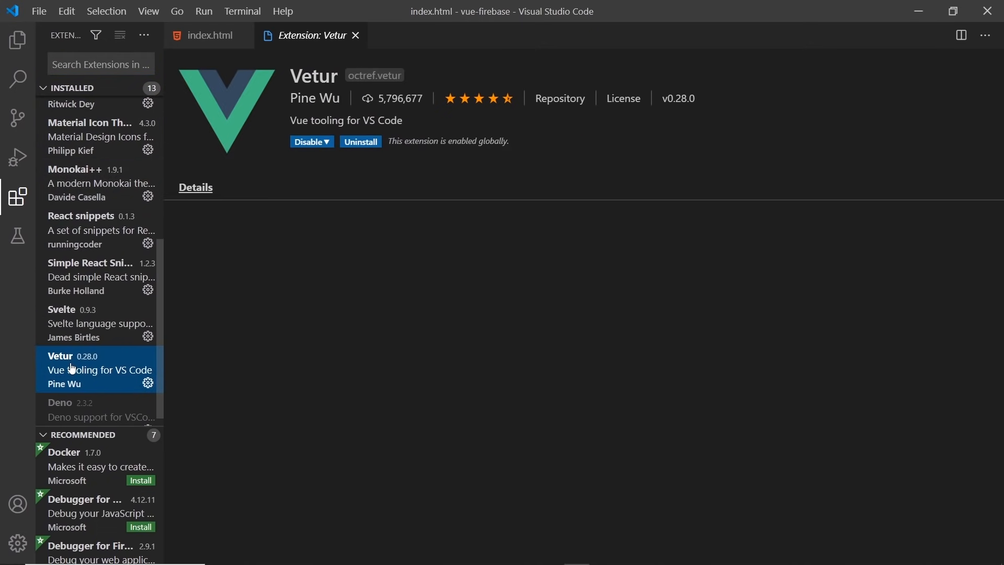
click(195, 188)
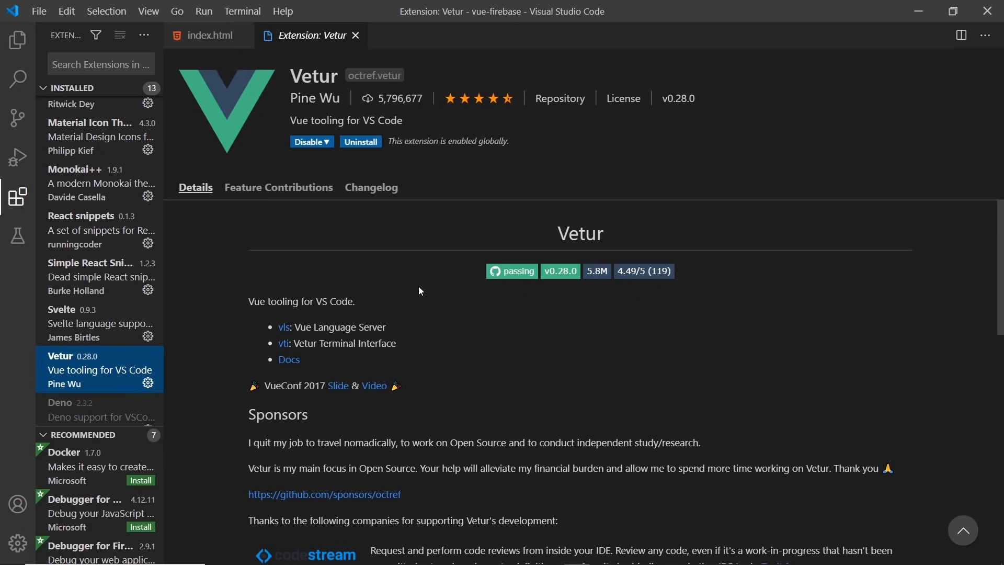
mouse_move(410, 284)
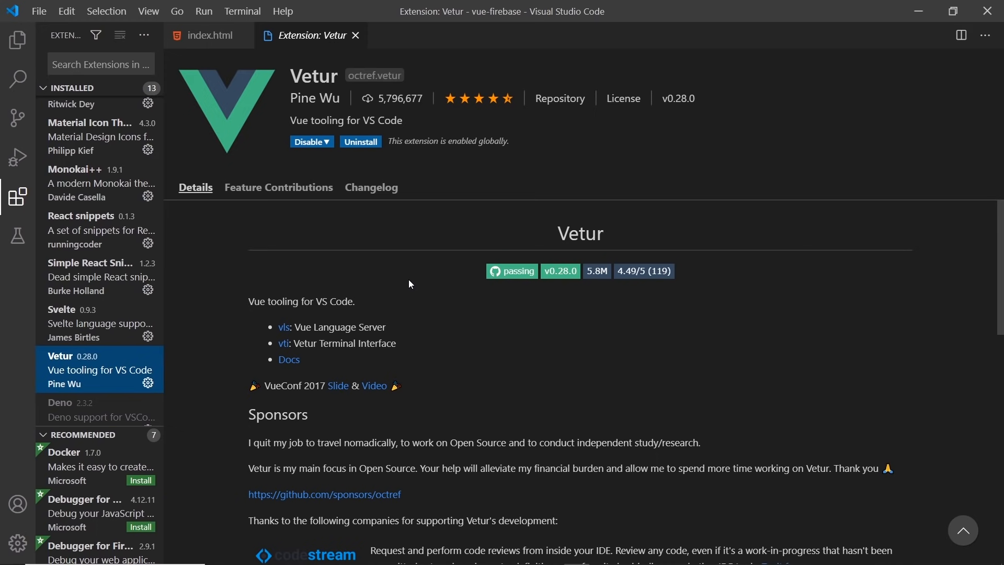
click(18, 40)
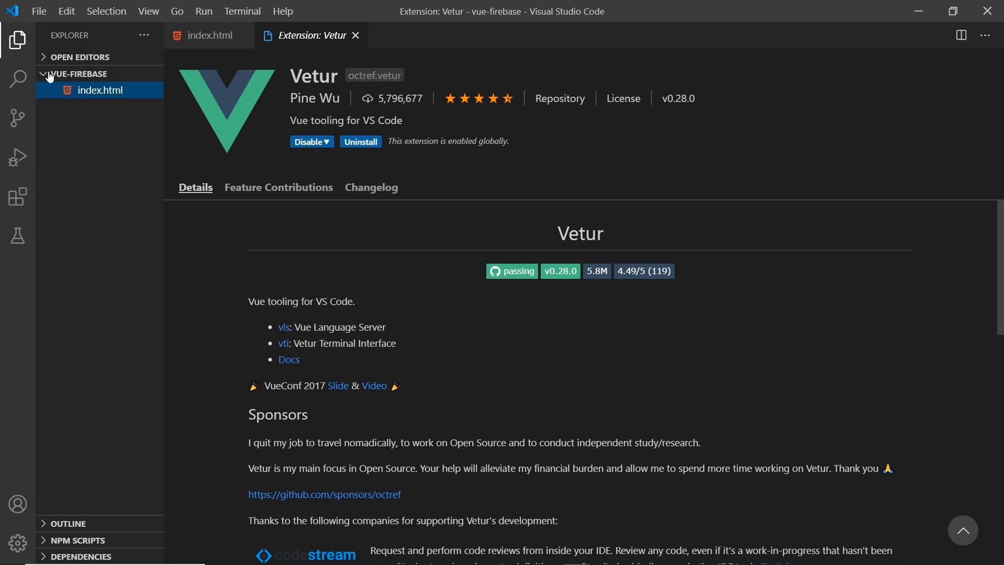
click(17, 196)
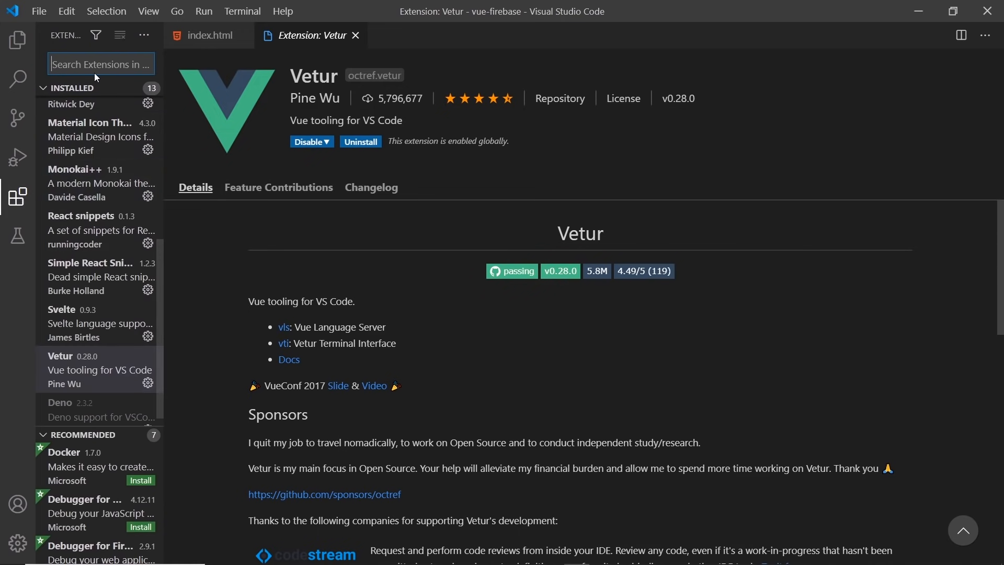
mouse_move(88, 287)
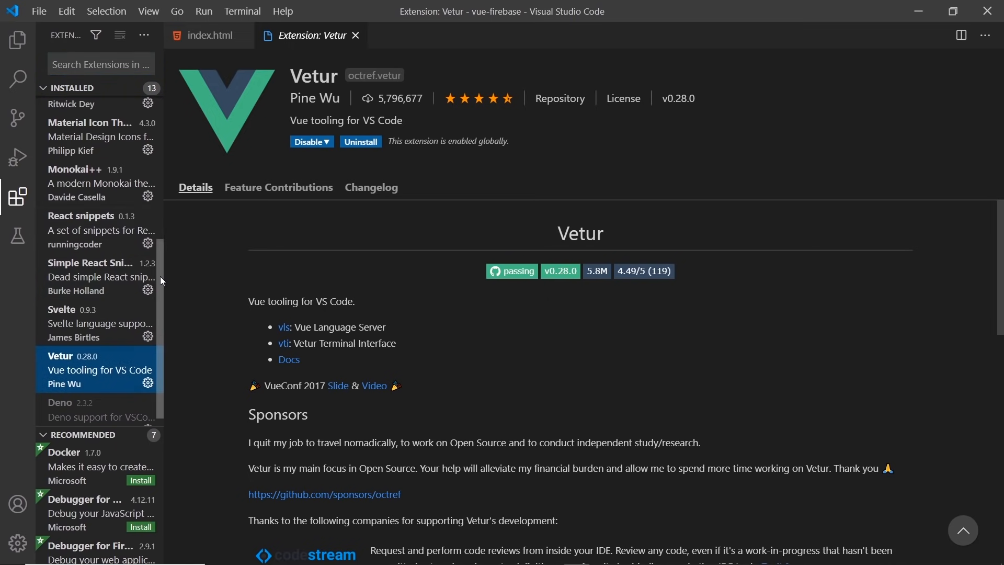
Show the Material Icon Theme extension's details page (v4.3.0) and its icon catalogue
click(89, 229)
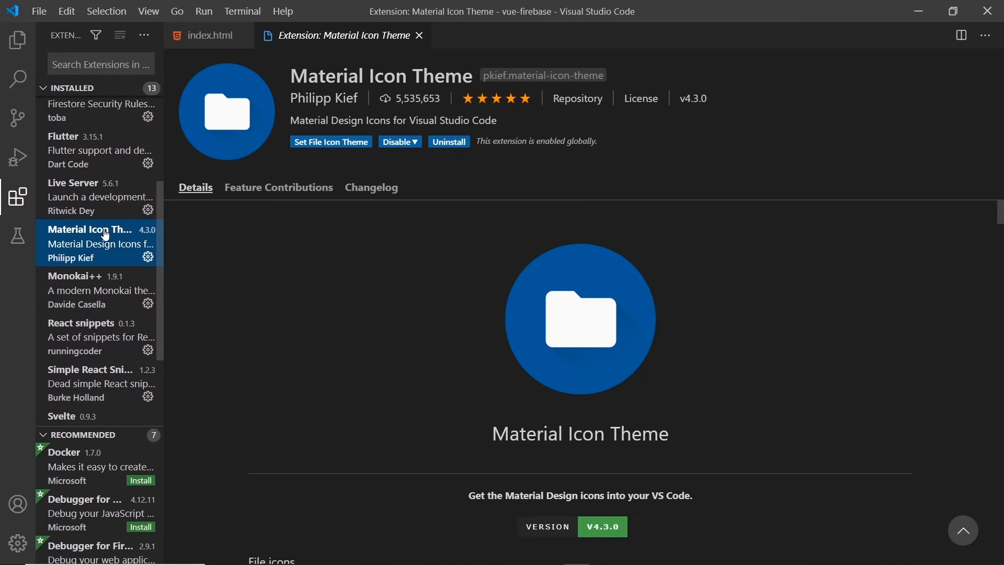
scroll(down, 3)
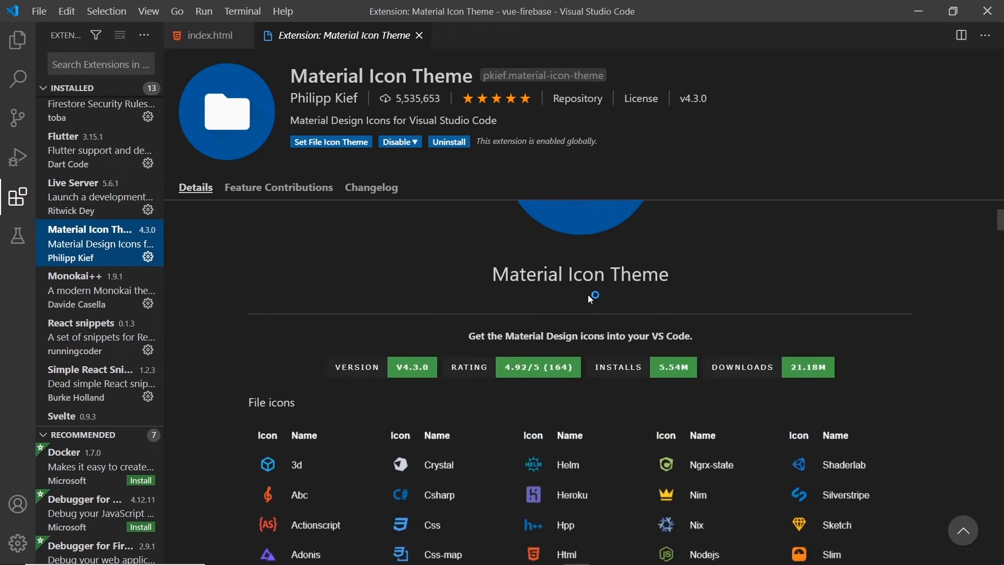